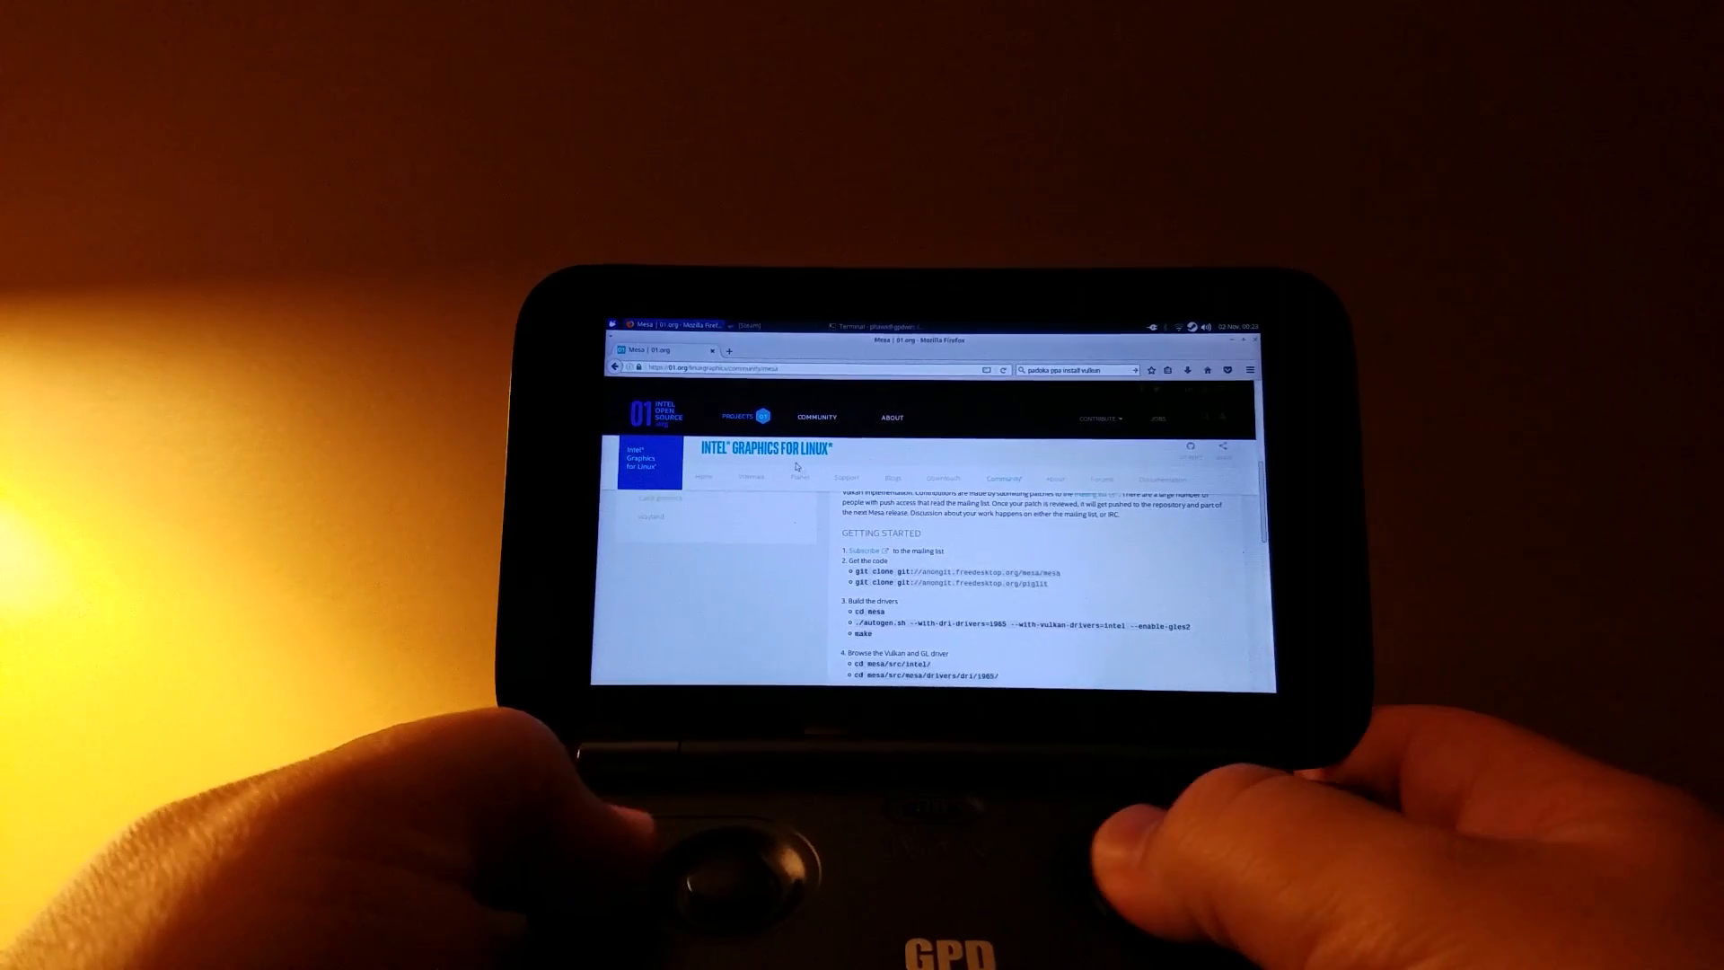
Scroll through the Getting Started Mesa build steps and links on the 01.org page
scroll(down, 3)
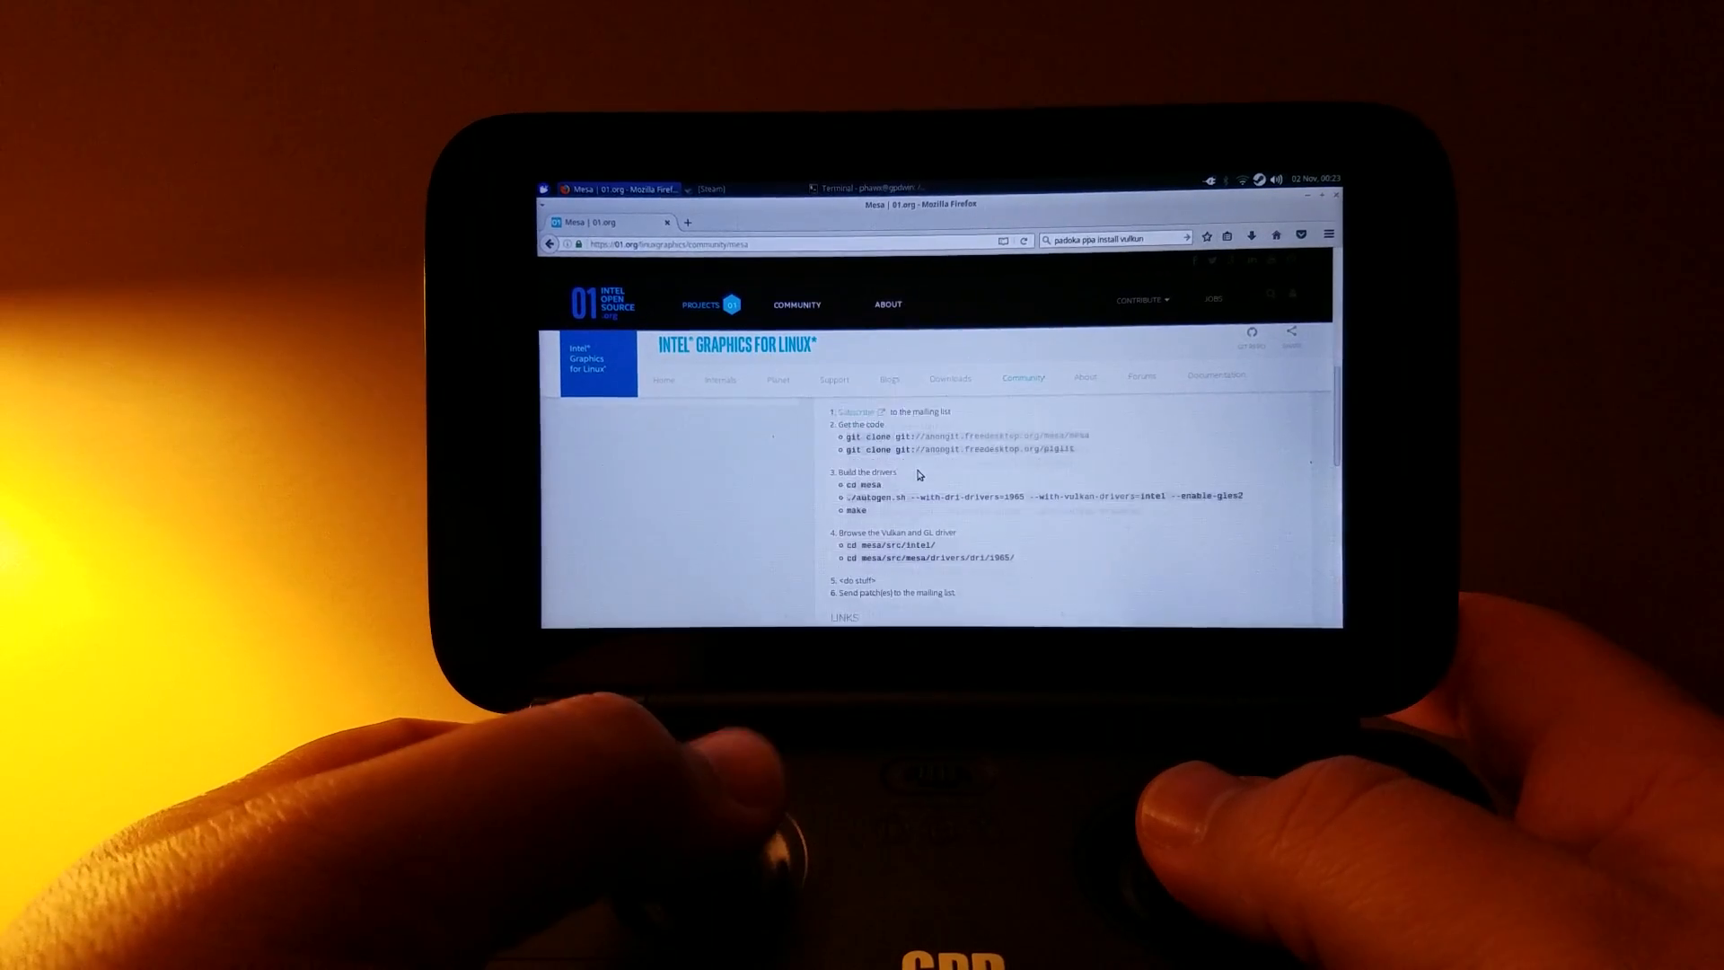
scroll(down, 3)
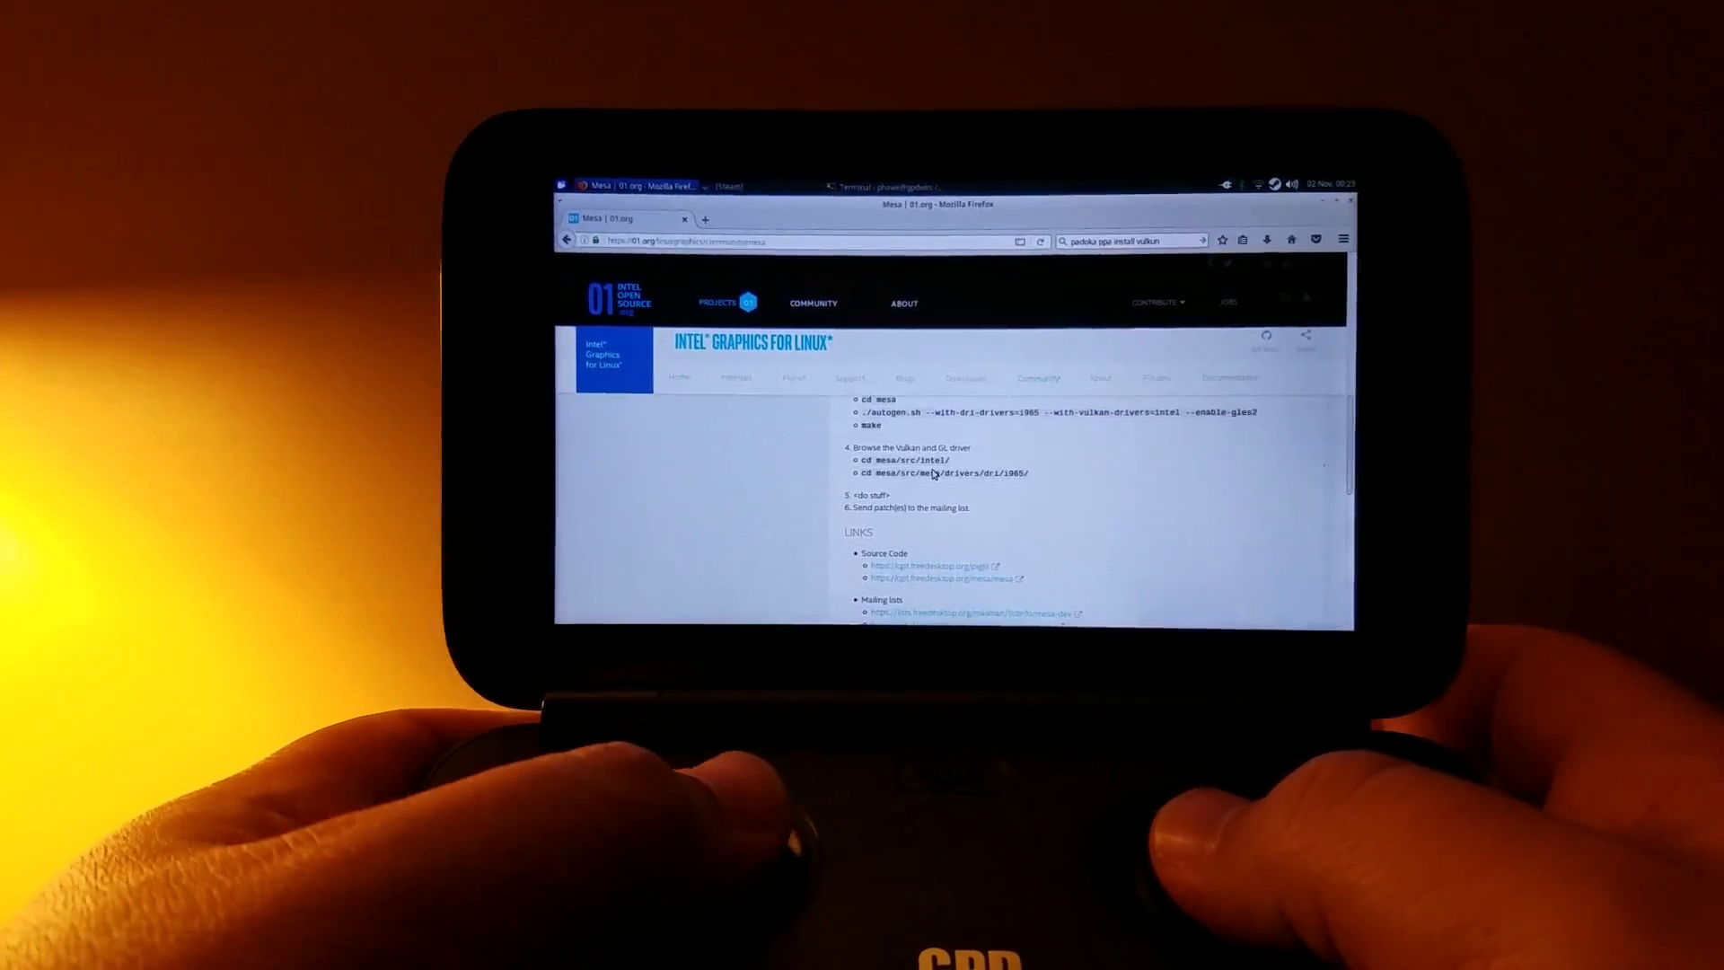
scroll(up, 3)
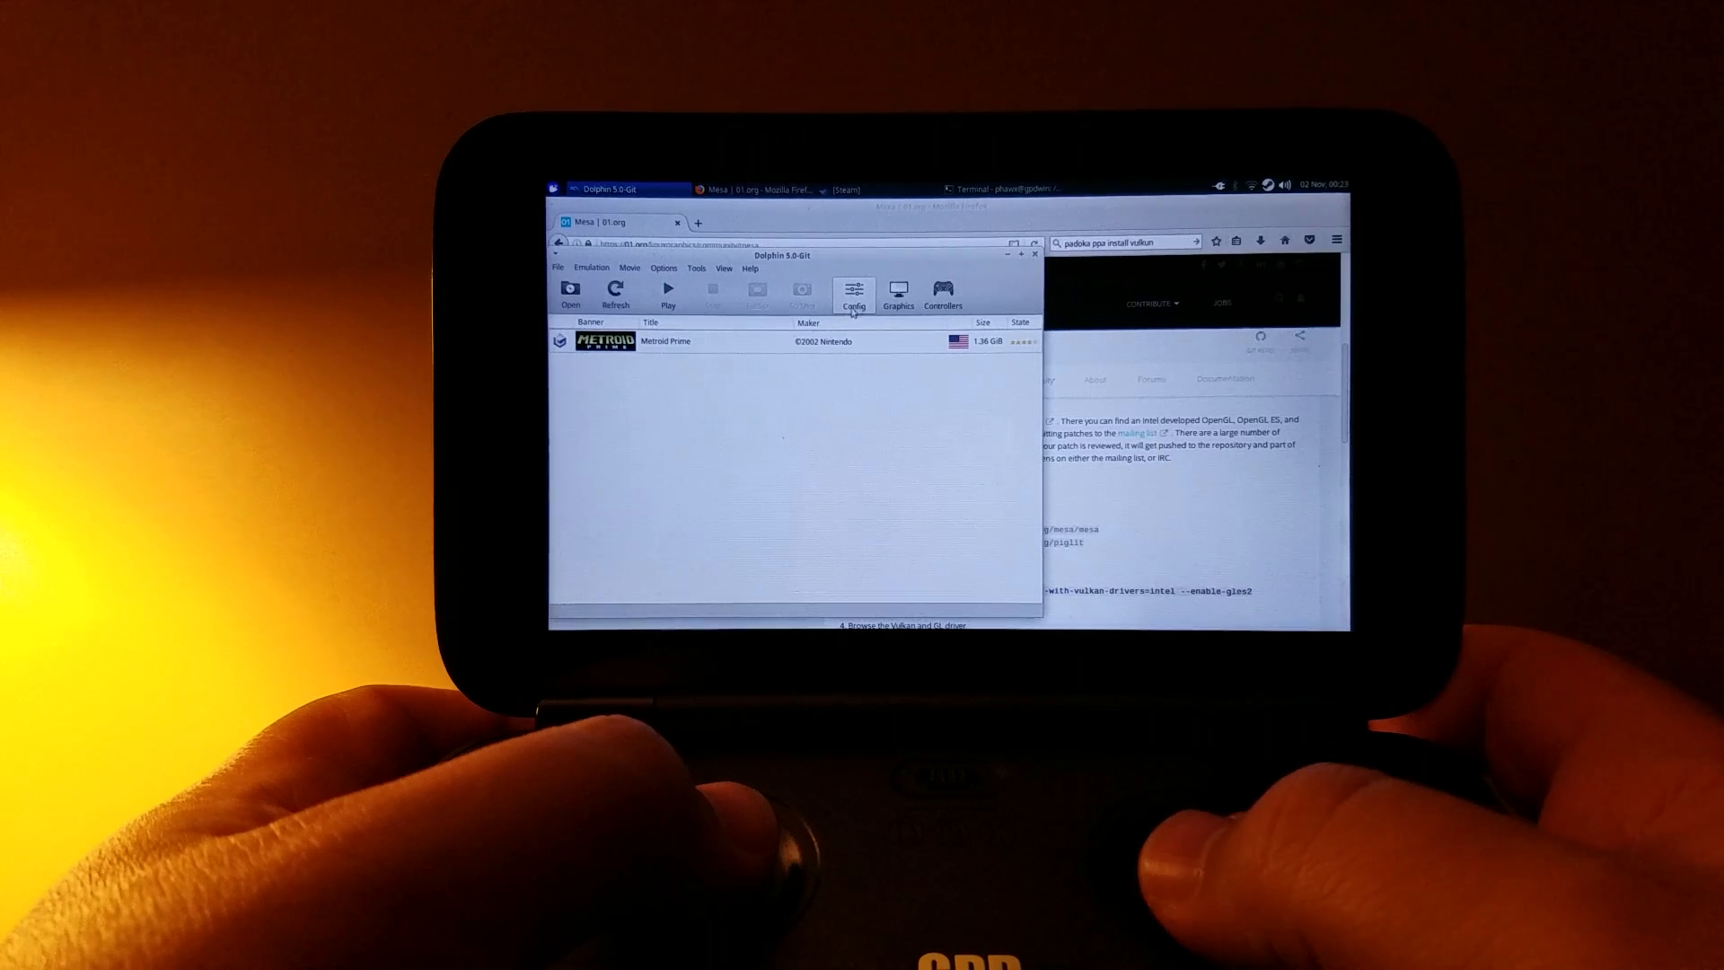
Set Dolphin's graphics backend to Vulkan (experimental), then dismiss both Metroid Prime launch warnings
click(897, 291)
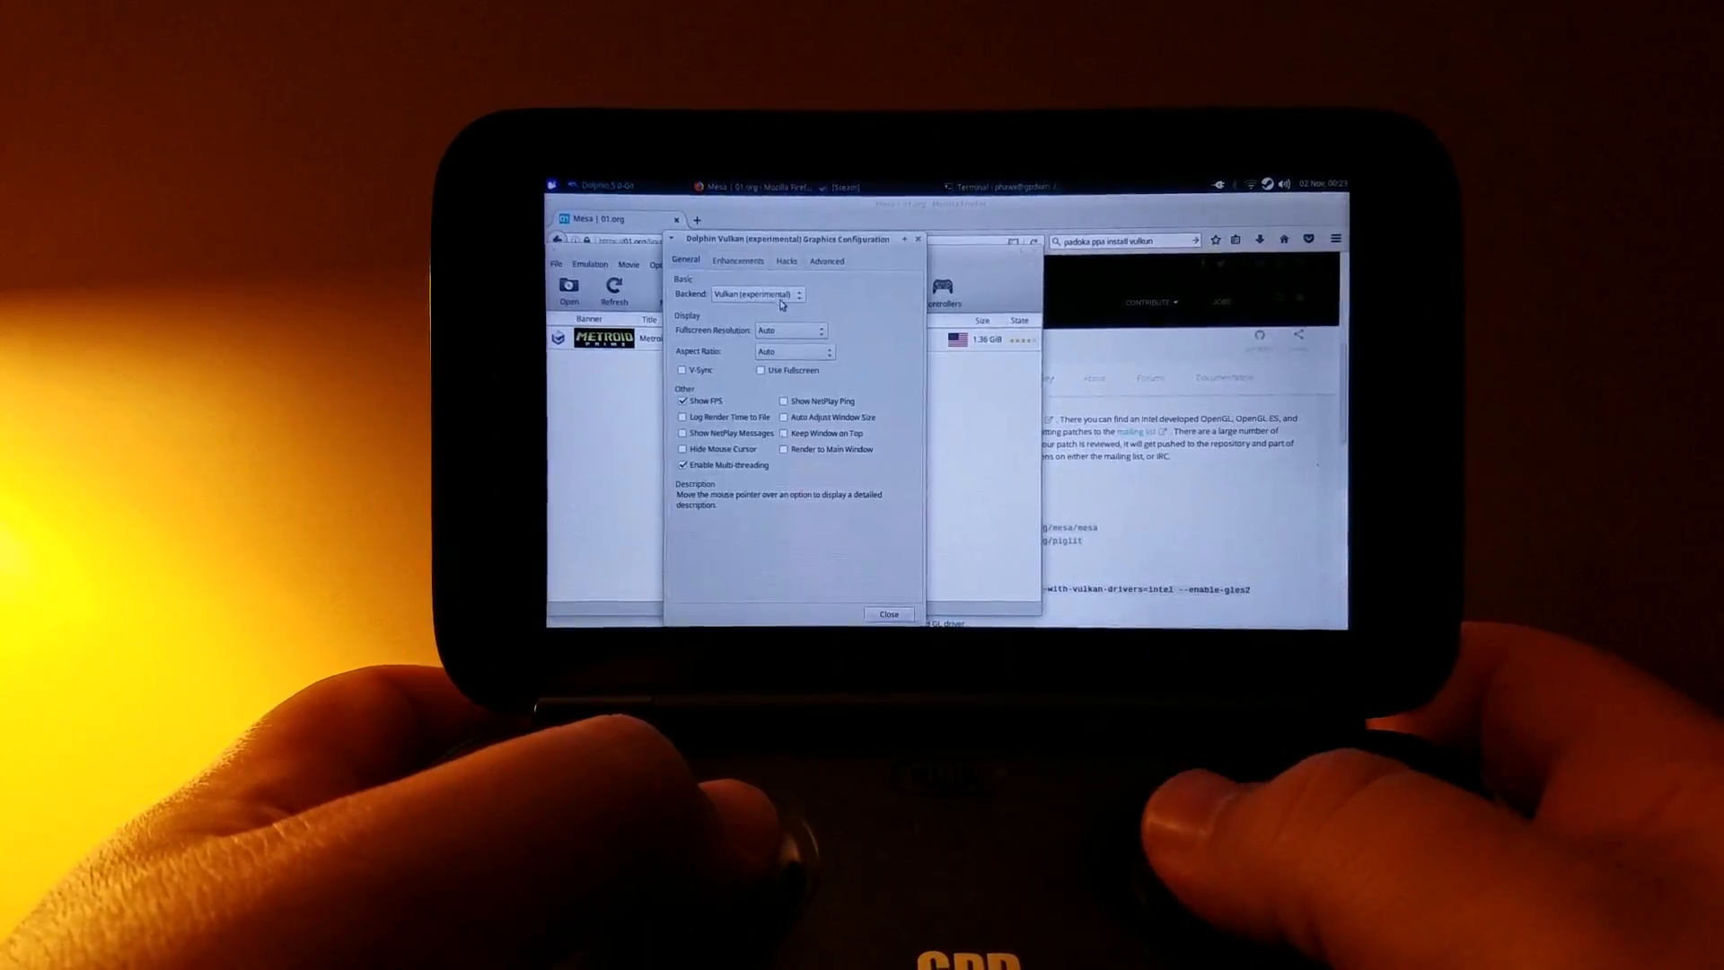
click(758, 293)
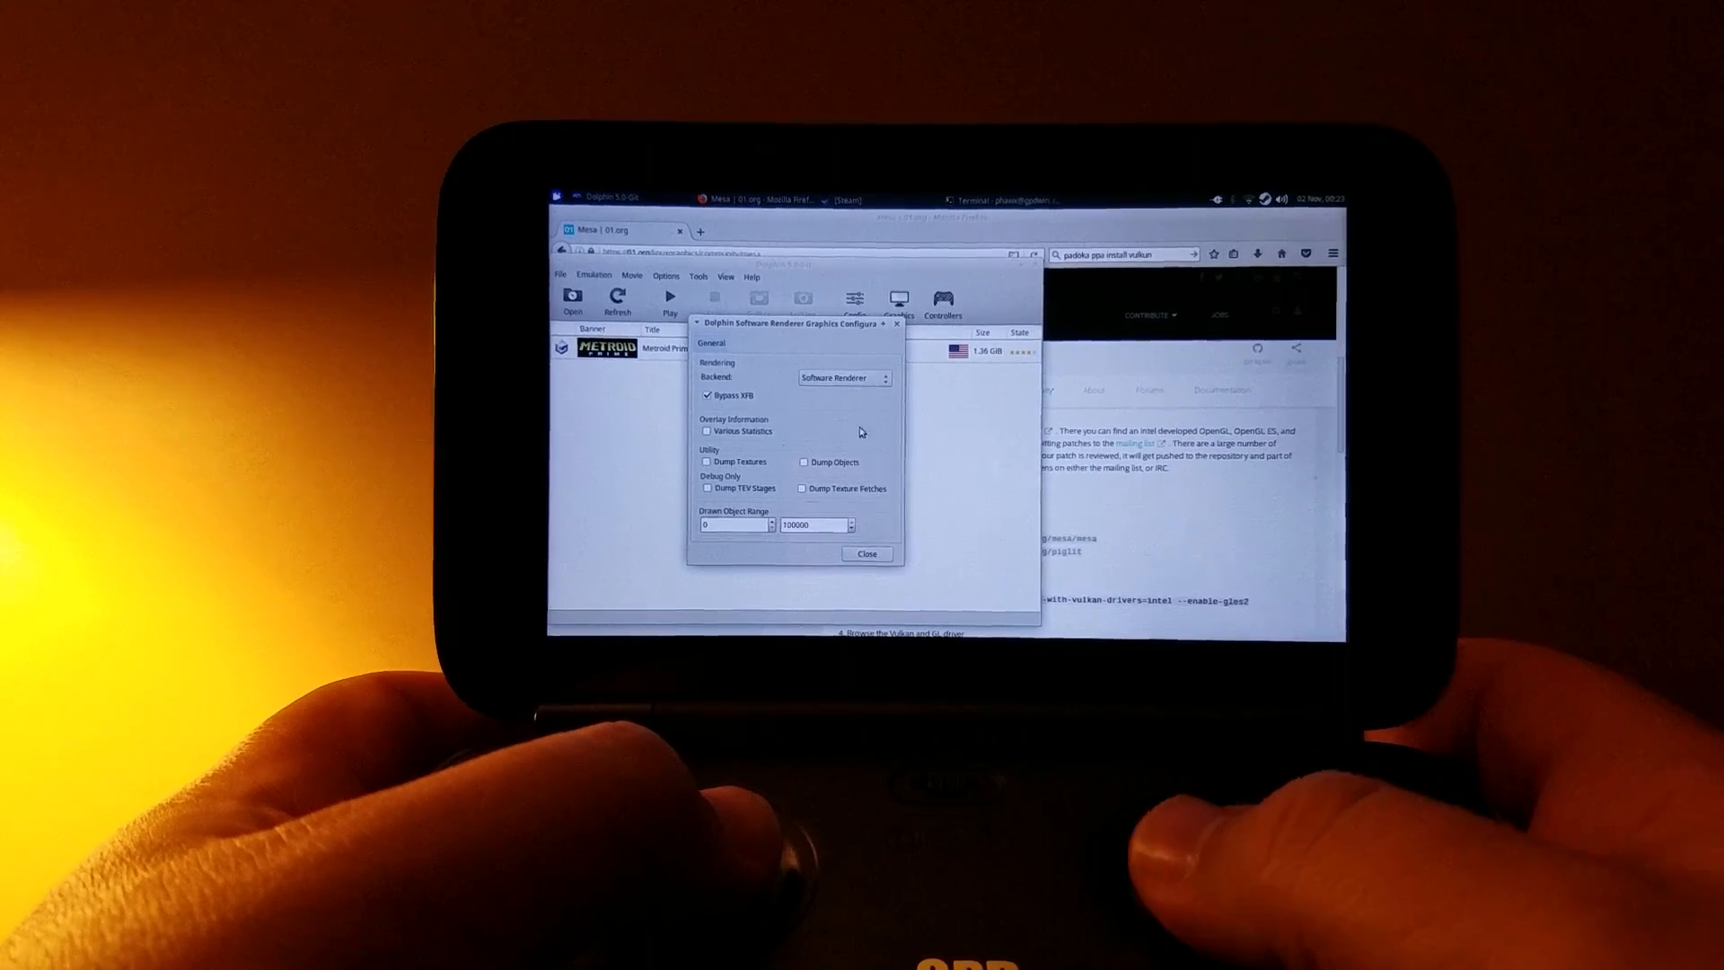
click(843, 377)
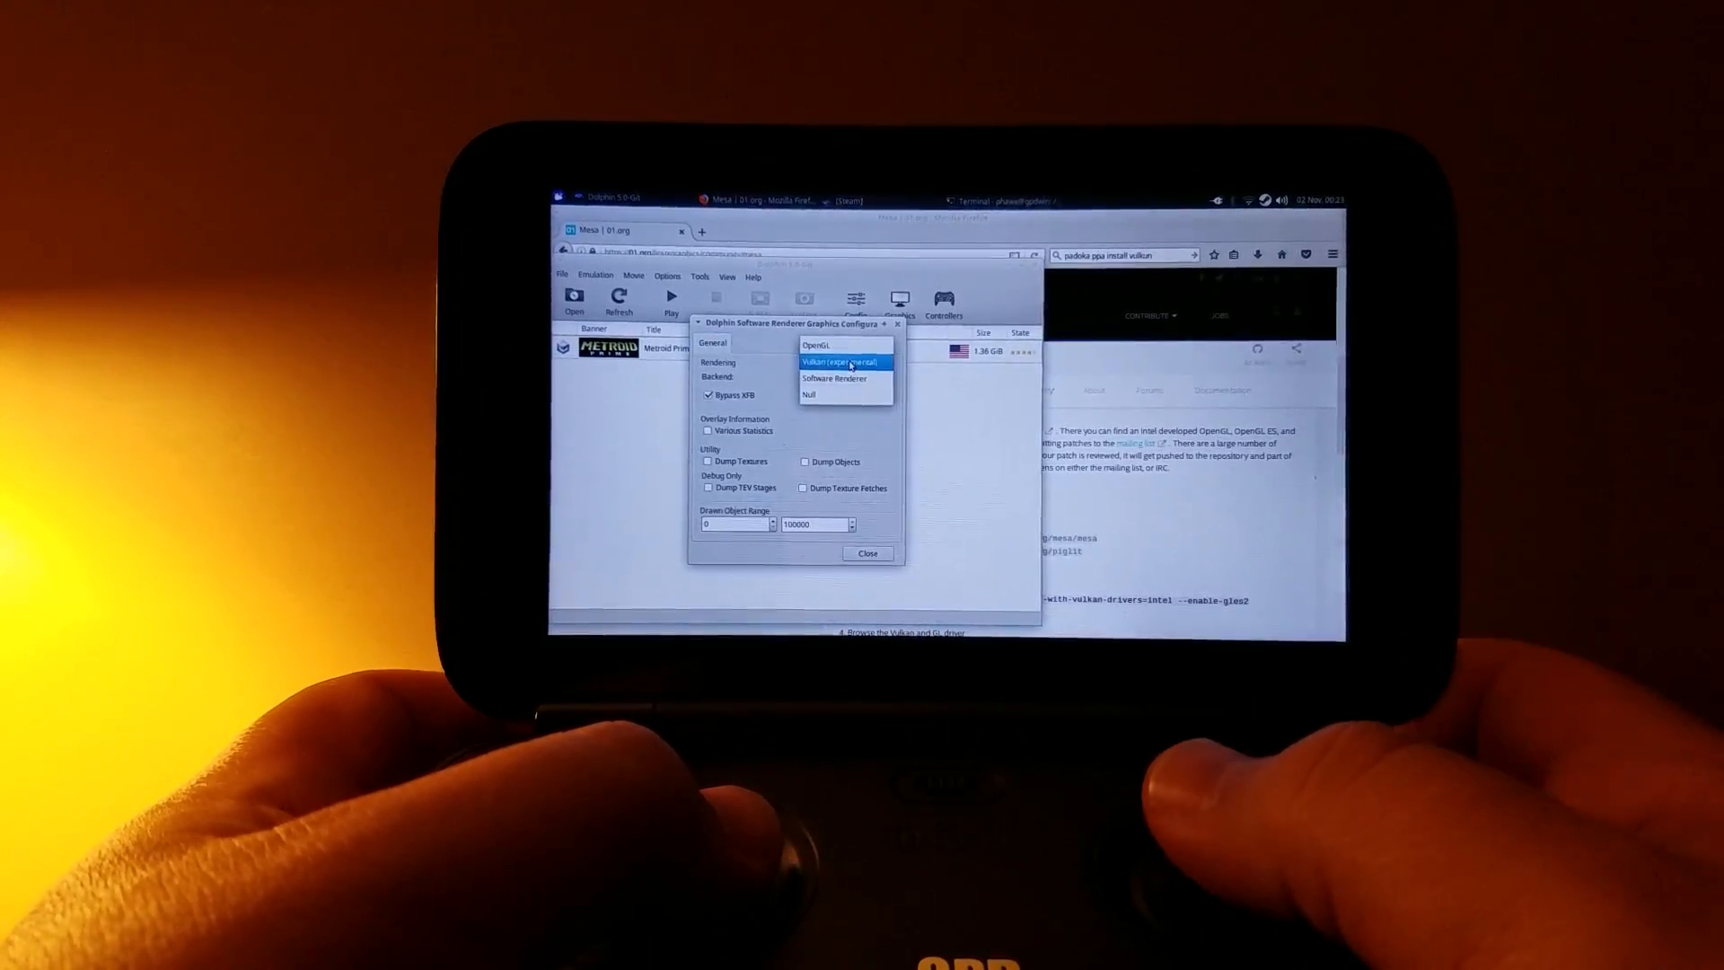
click(842, 362)
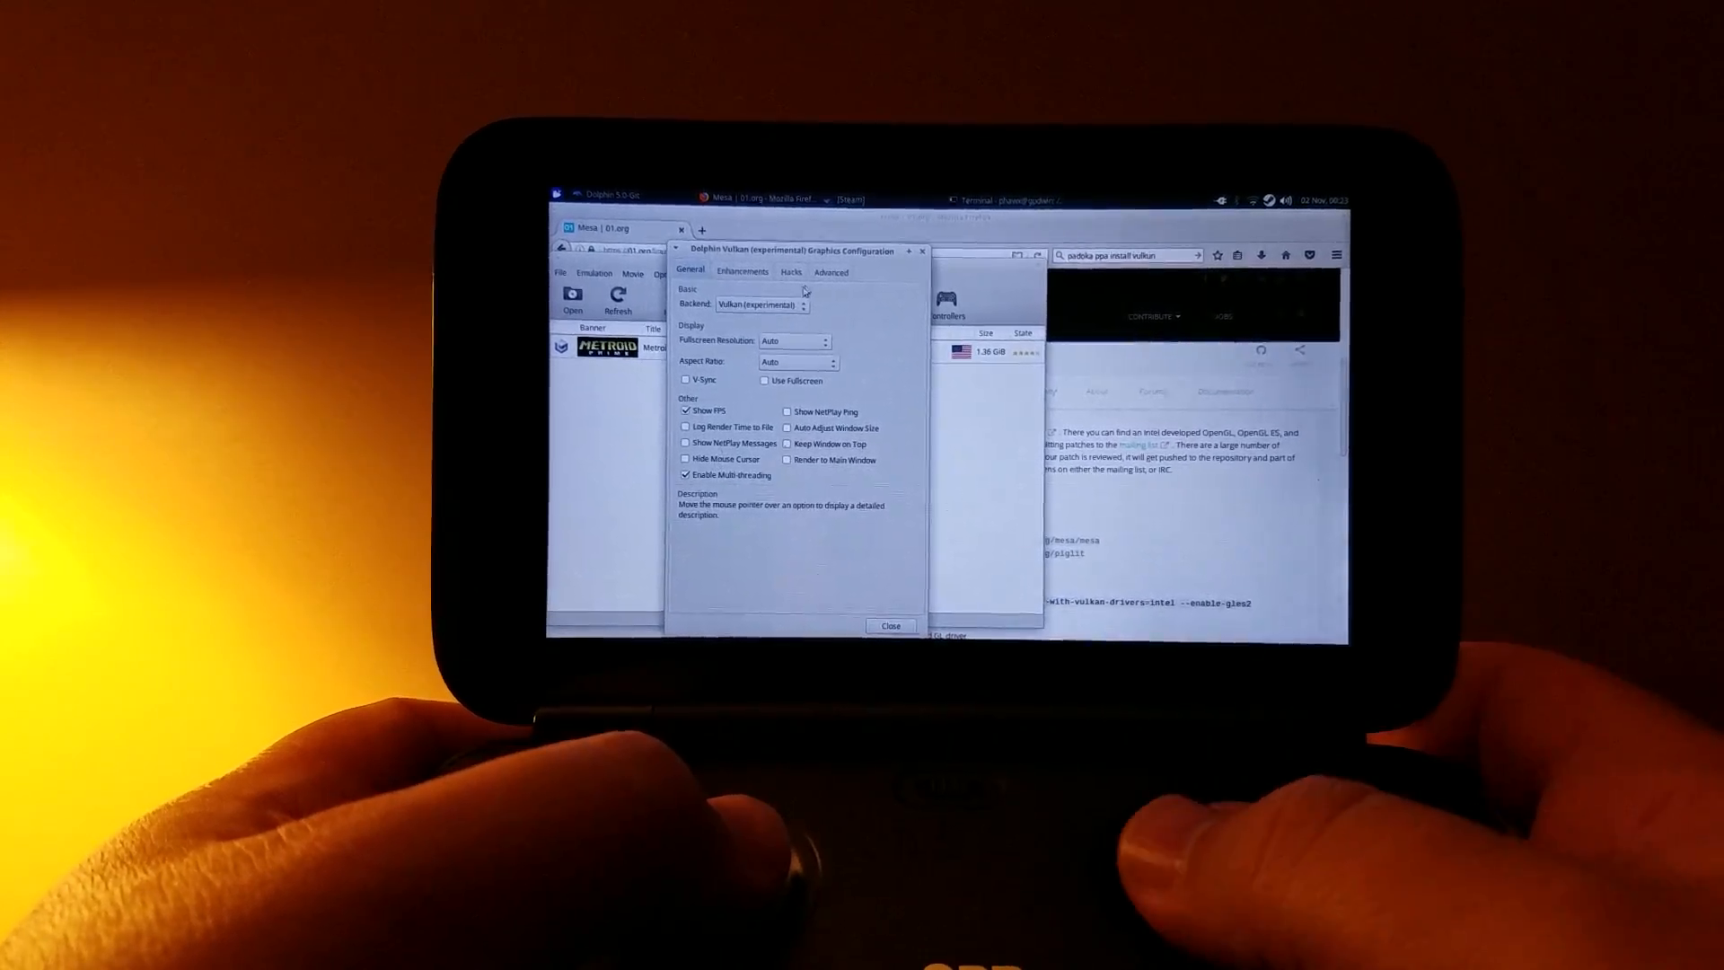
click(891, 626)
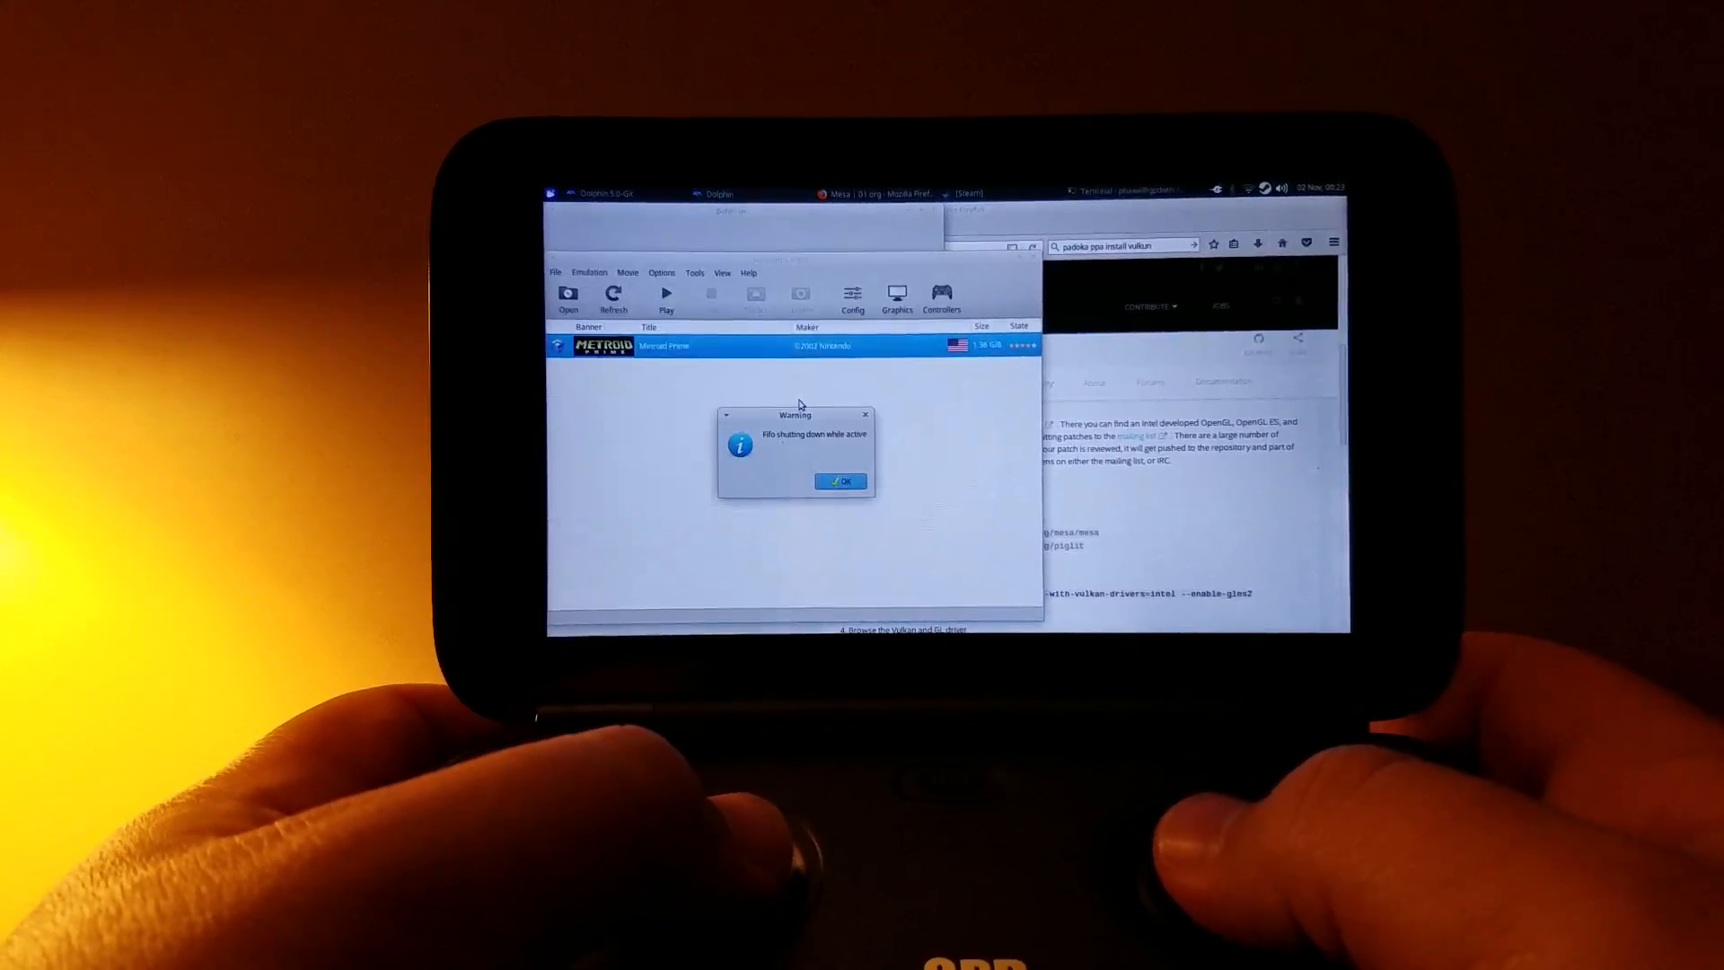
click(839, 480)
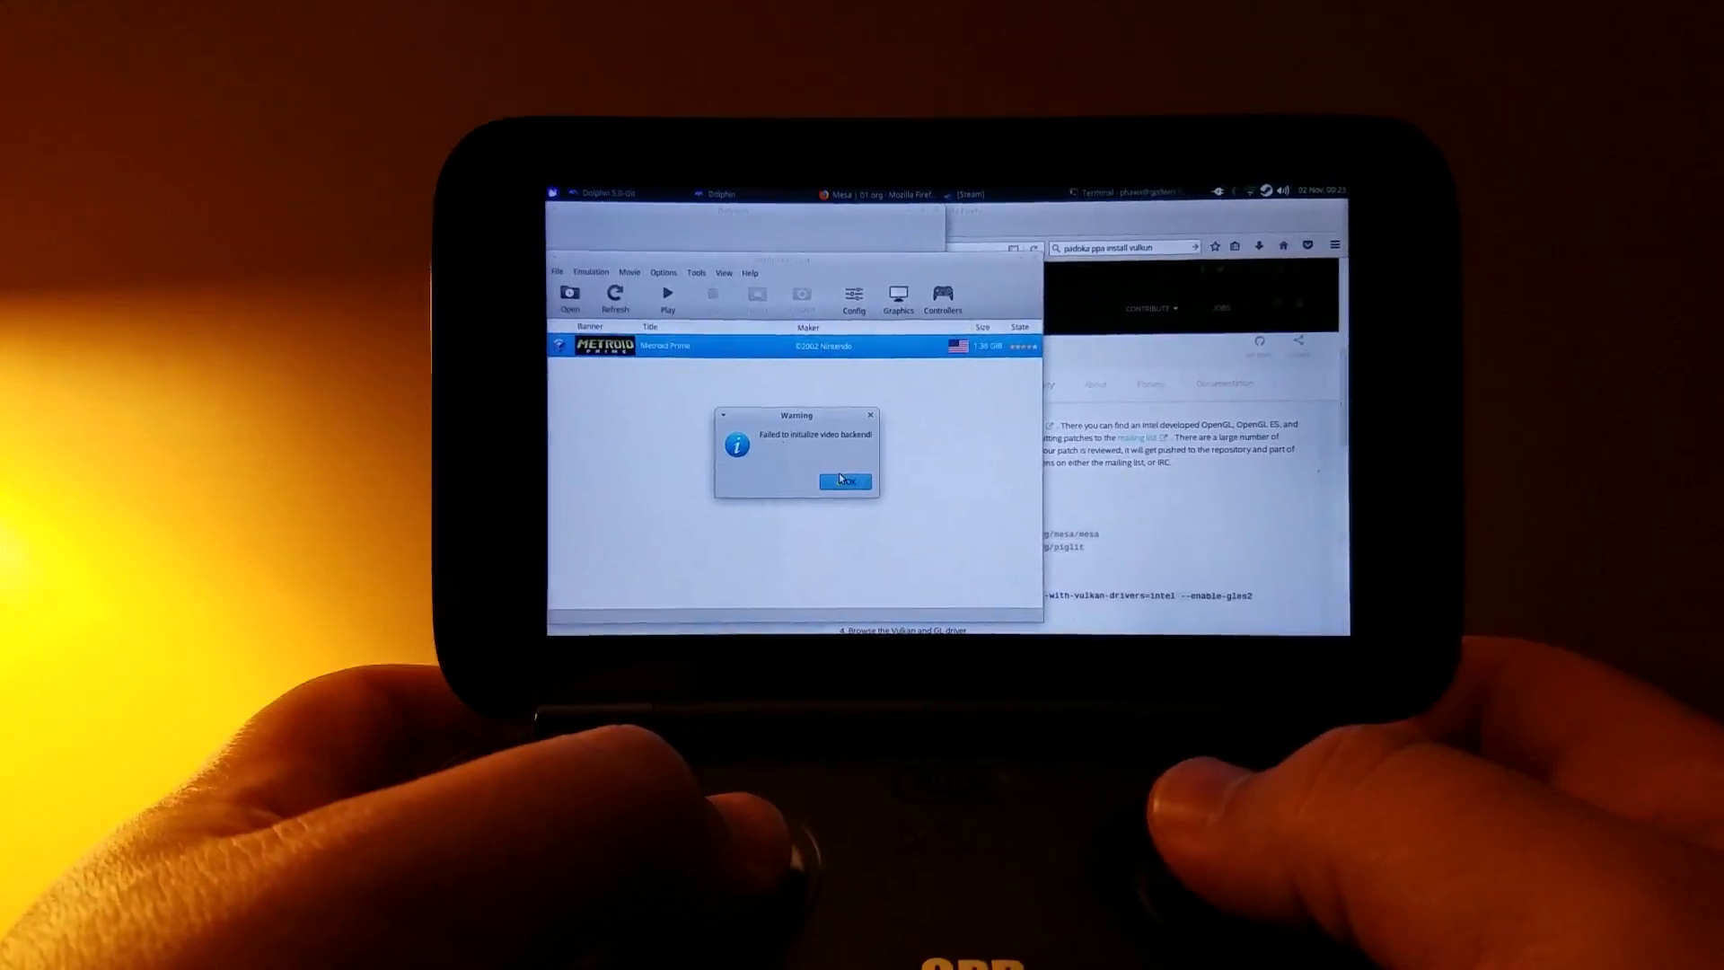
click(844, 481)
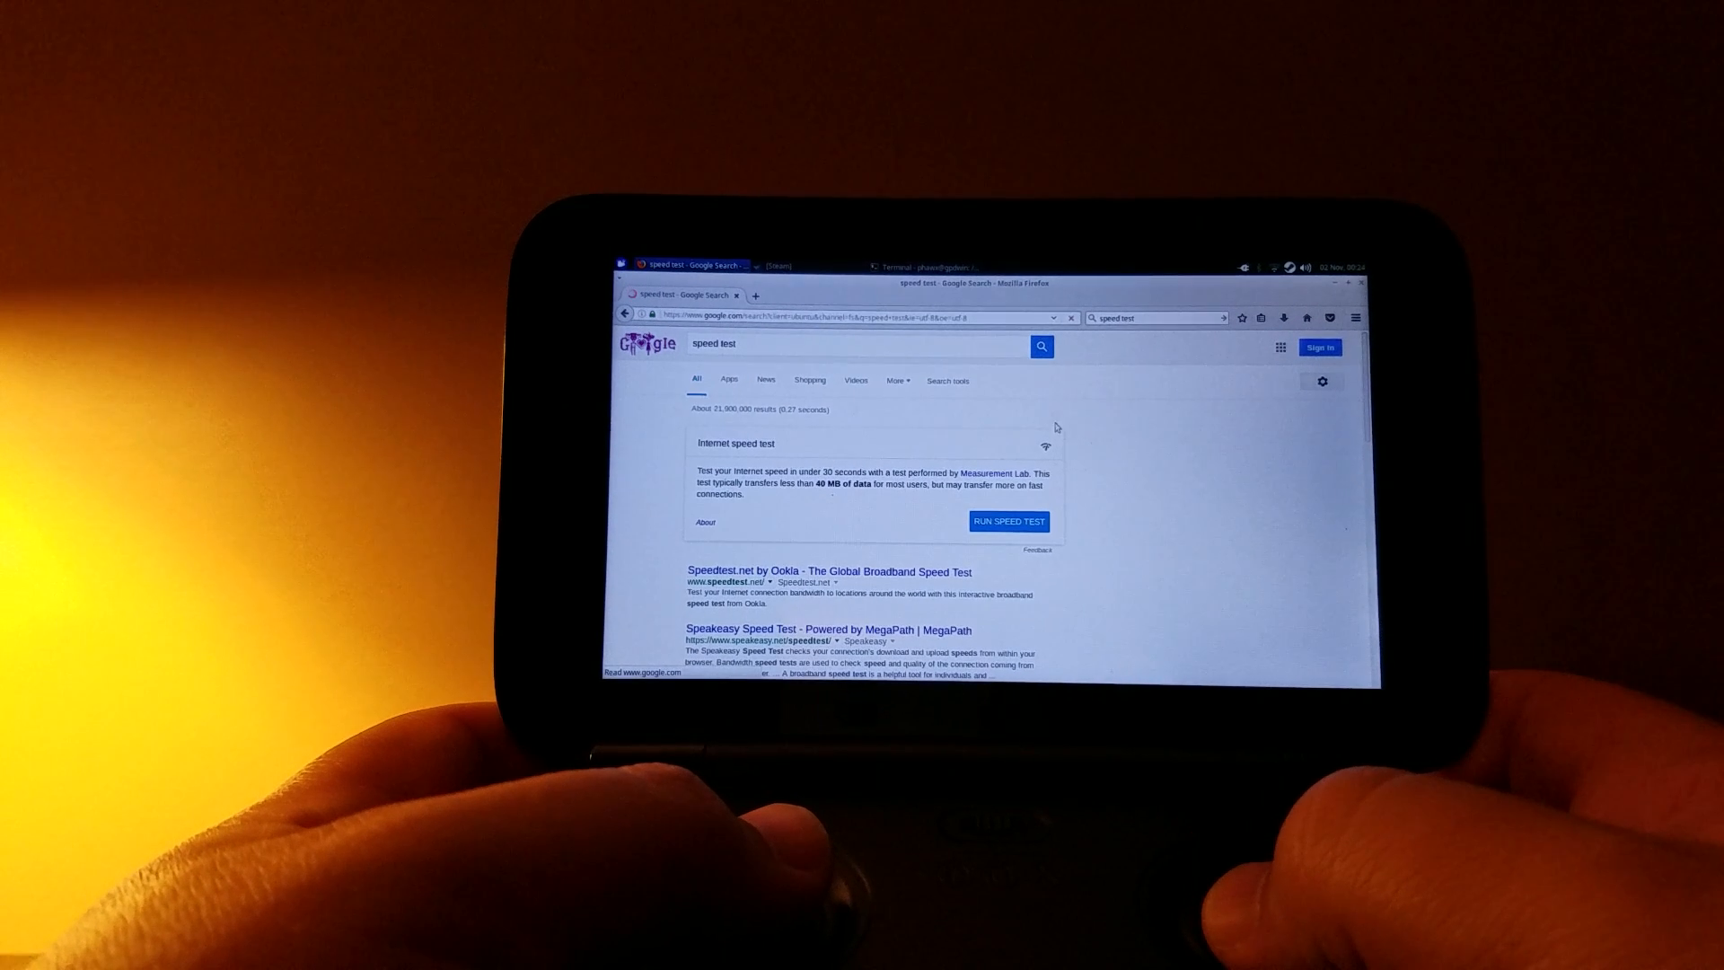
View the 'speed test' results panel, then bring the Terminal window forward
click(1007, 521)
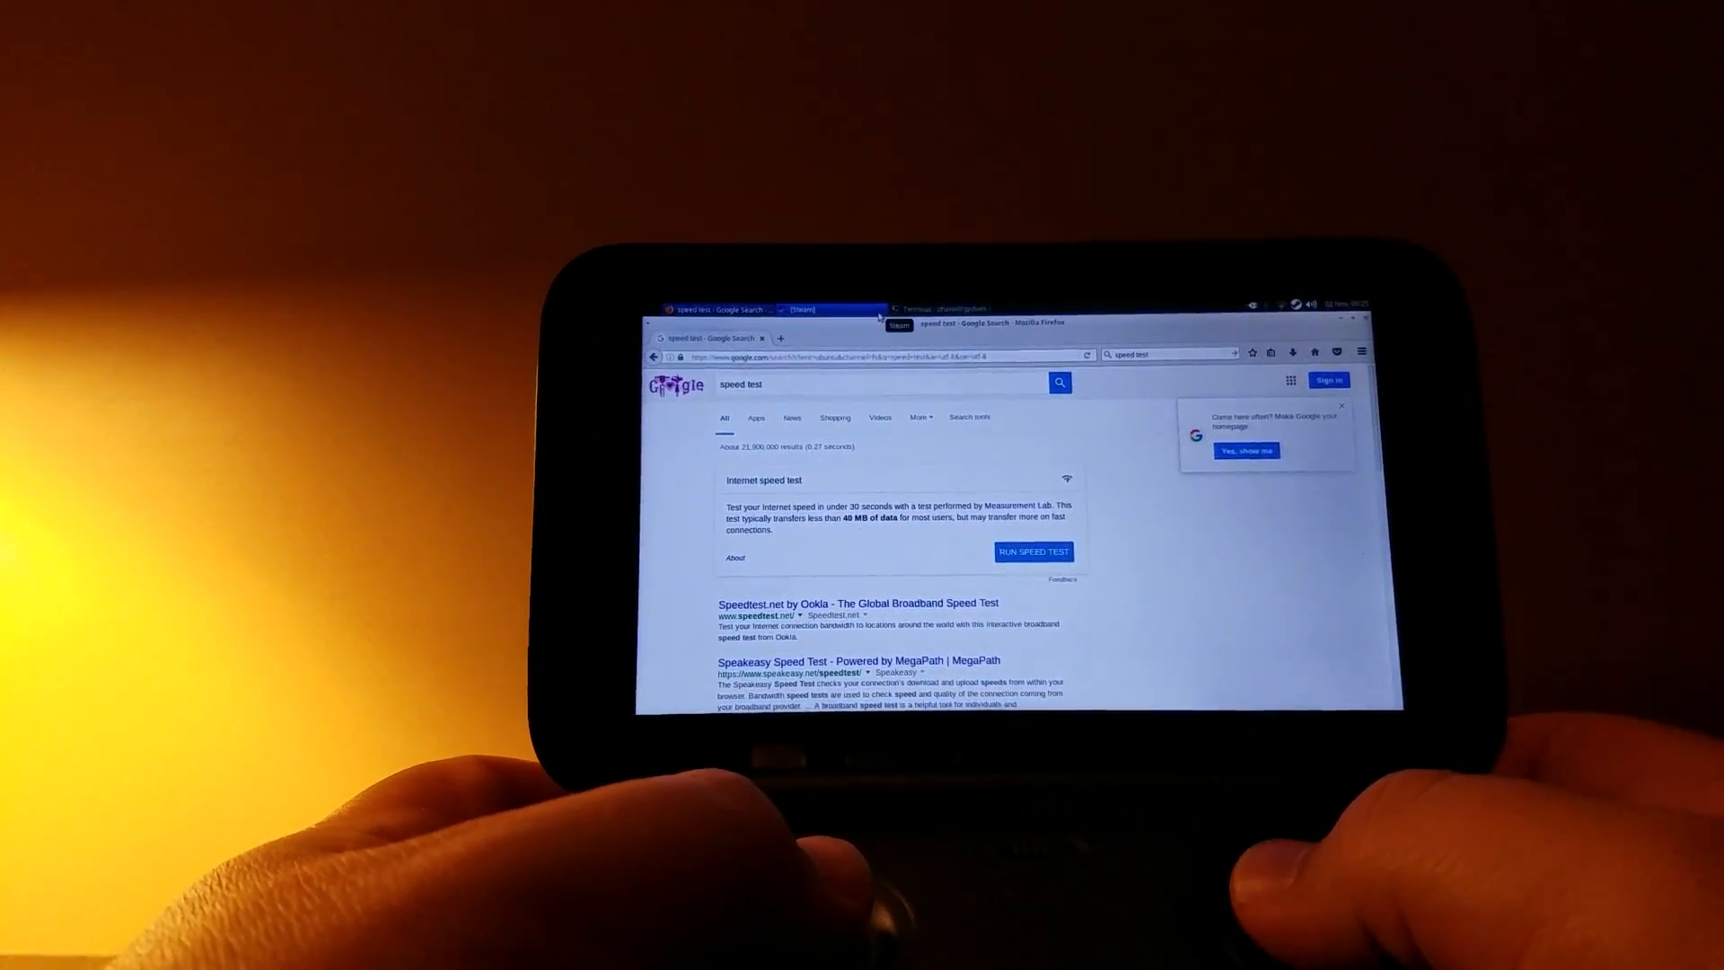
click(936, 308)
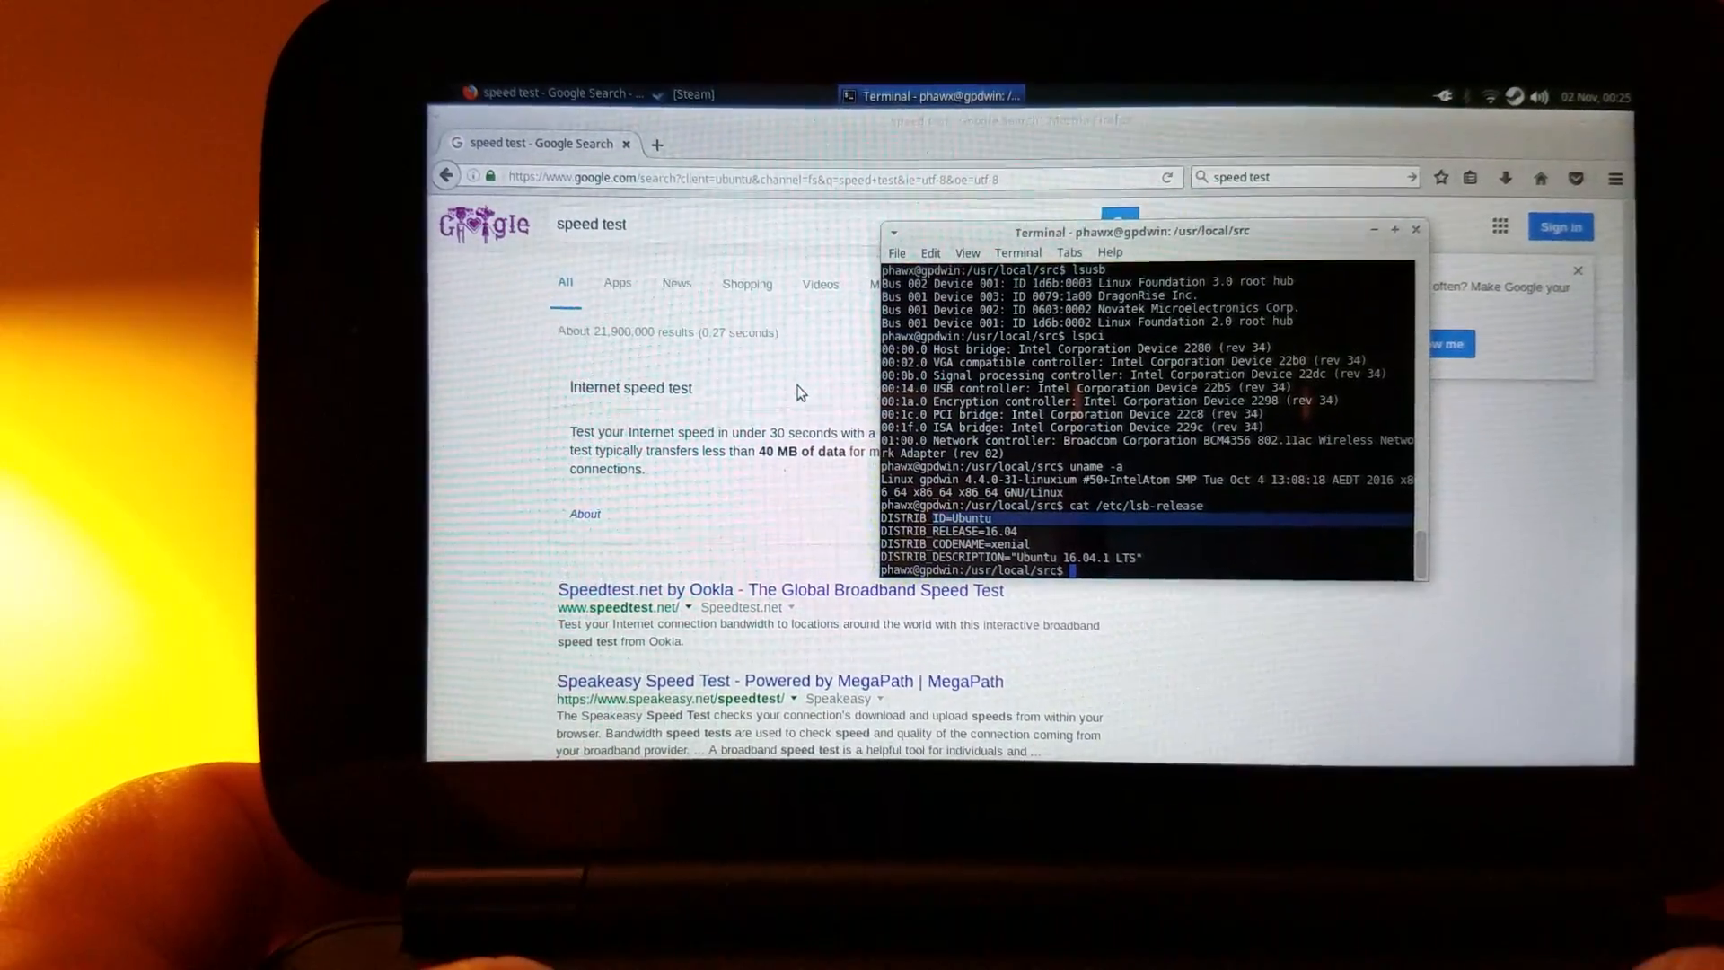
Focus the Terminal window for the lsusb, lspci, uname -a and lsb-release queries
click(446, 102)
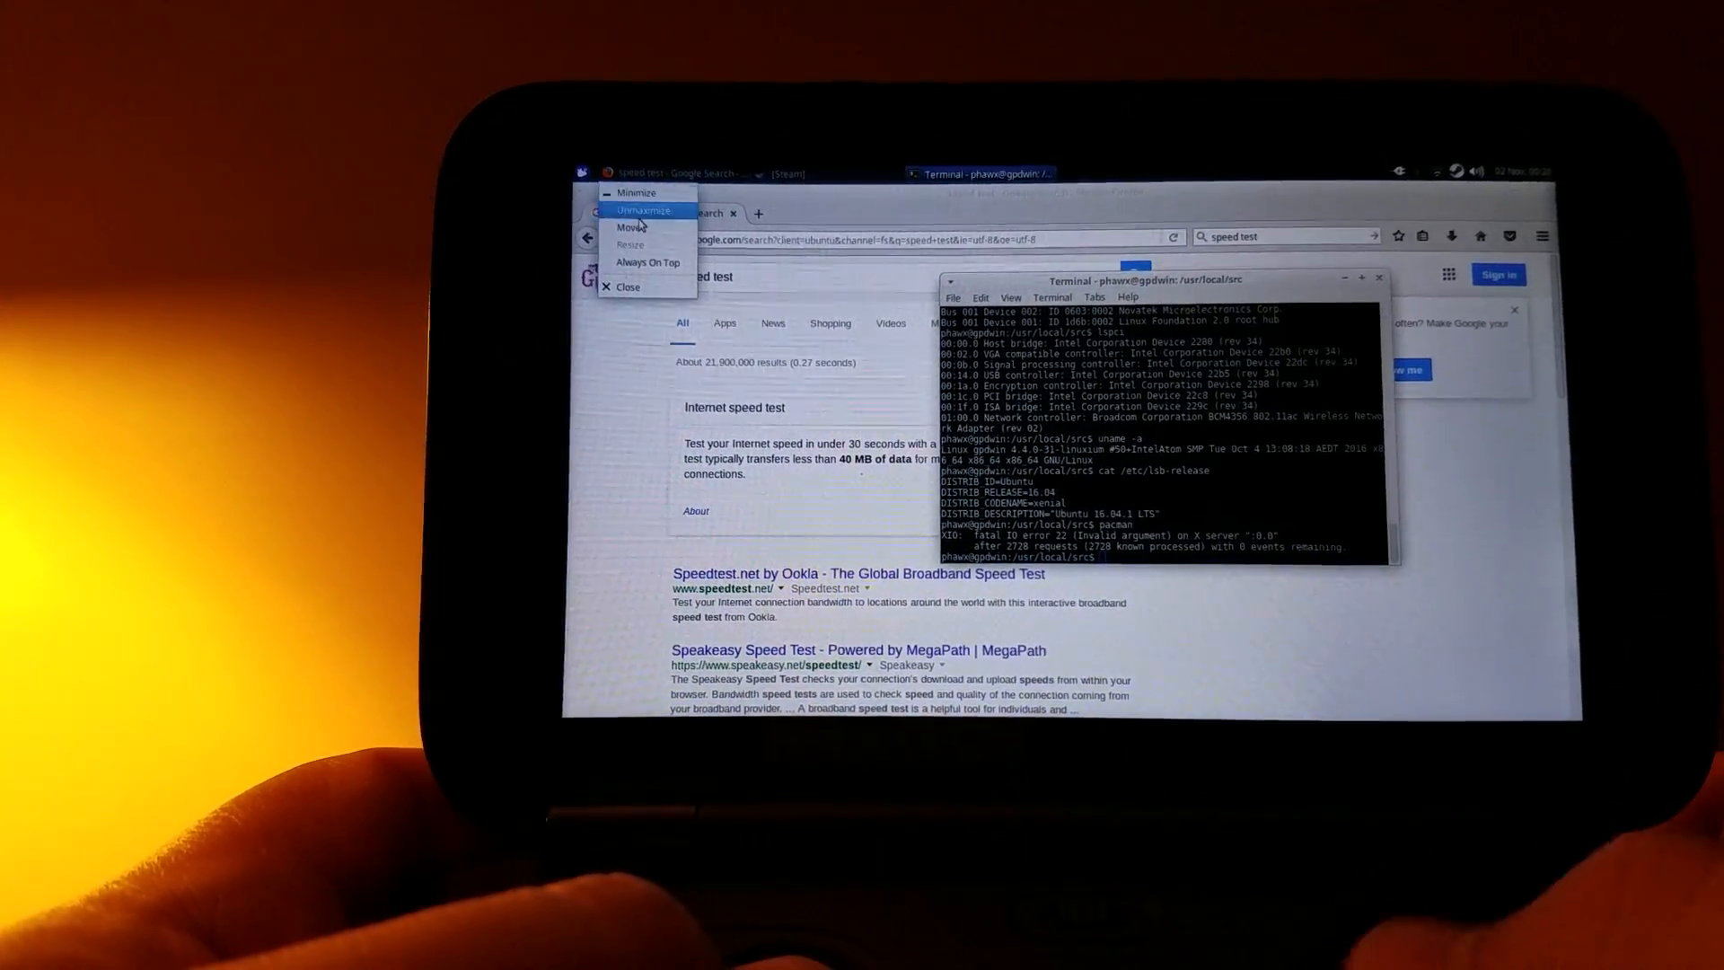
Close the Firefox window and minimize the Terminal window
click(627, 287)
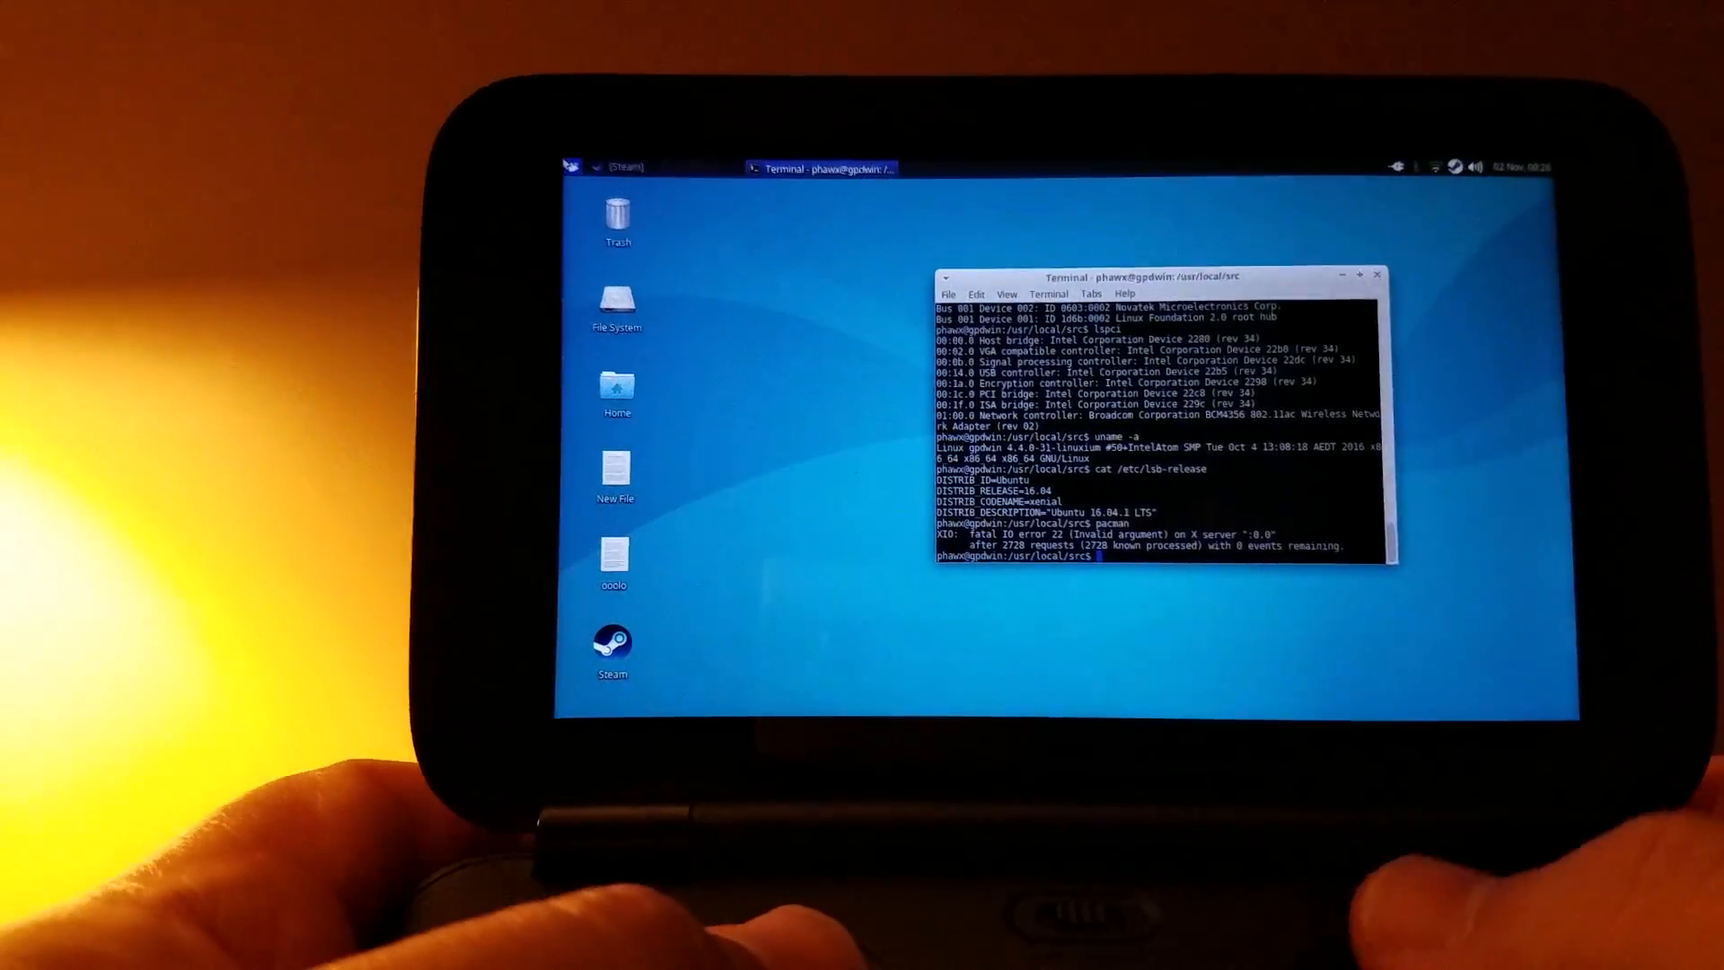
click(576, 167)
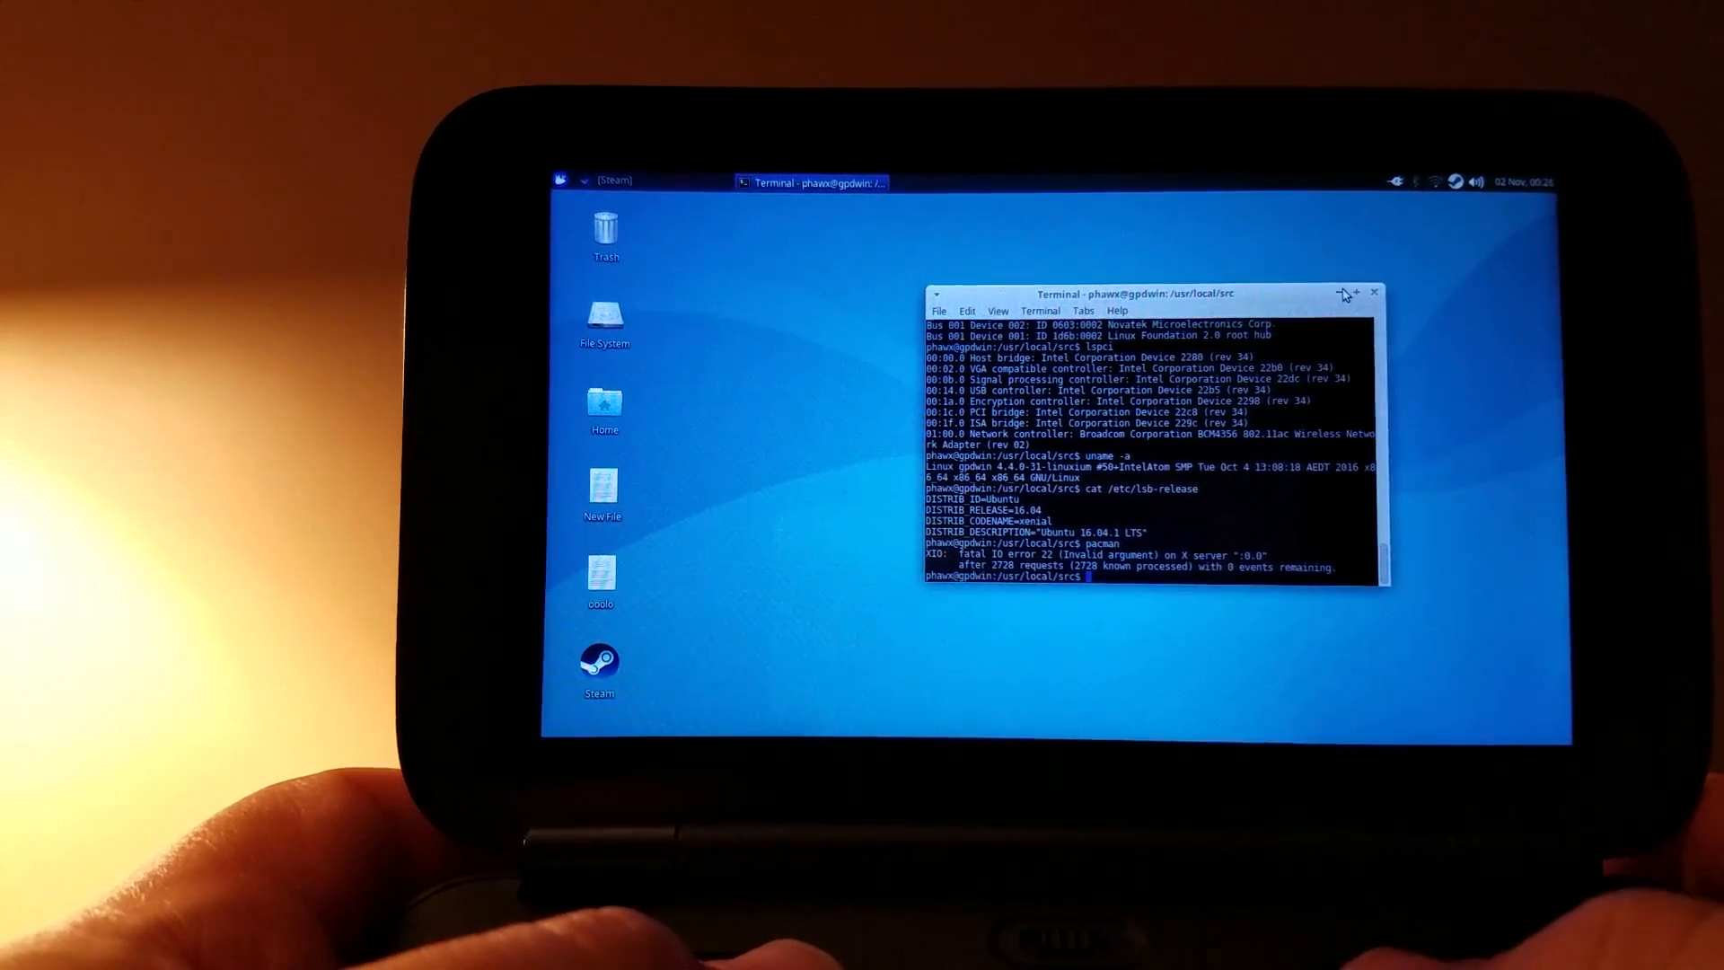
click(1333, 292)
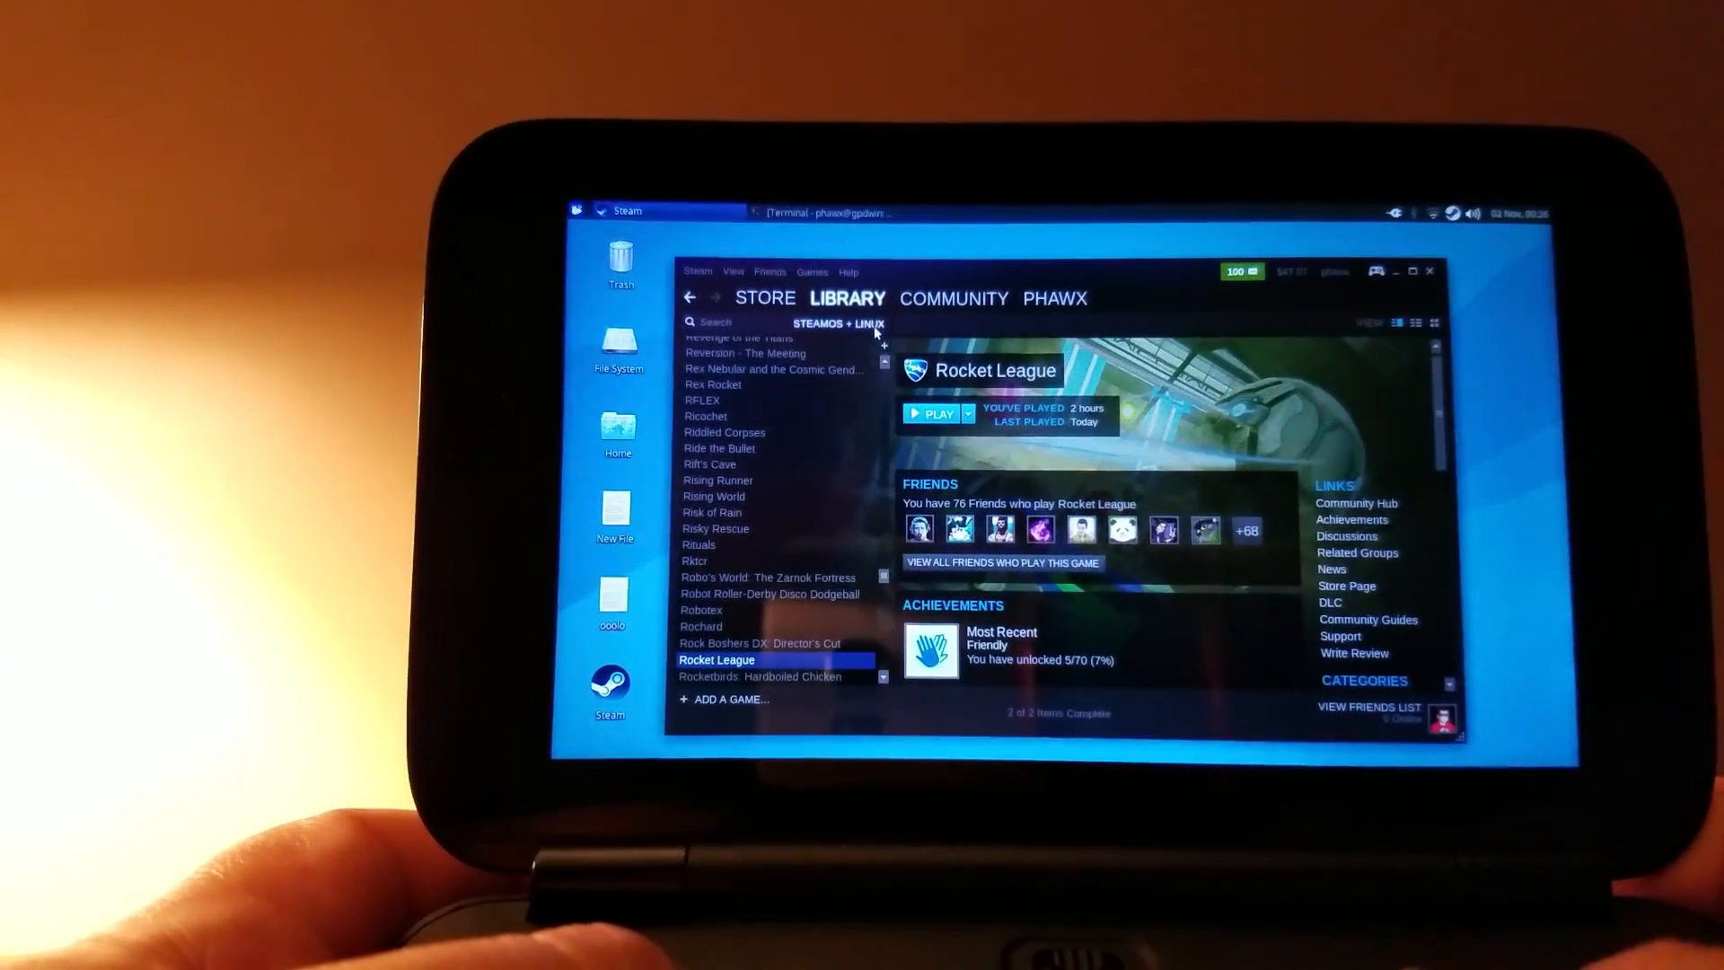
Select Elliot Quest in the SteamOS + Linux library and start it with Play
click(836, 324)
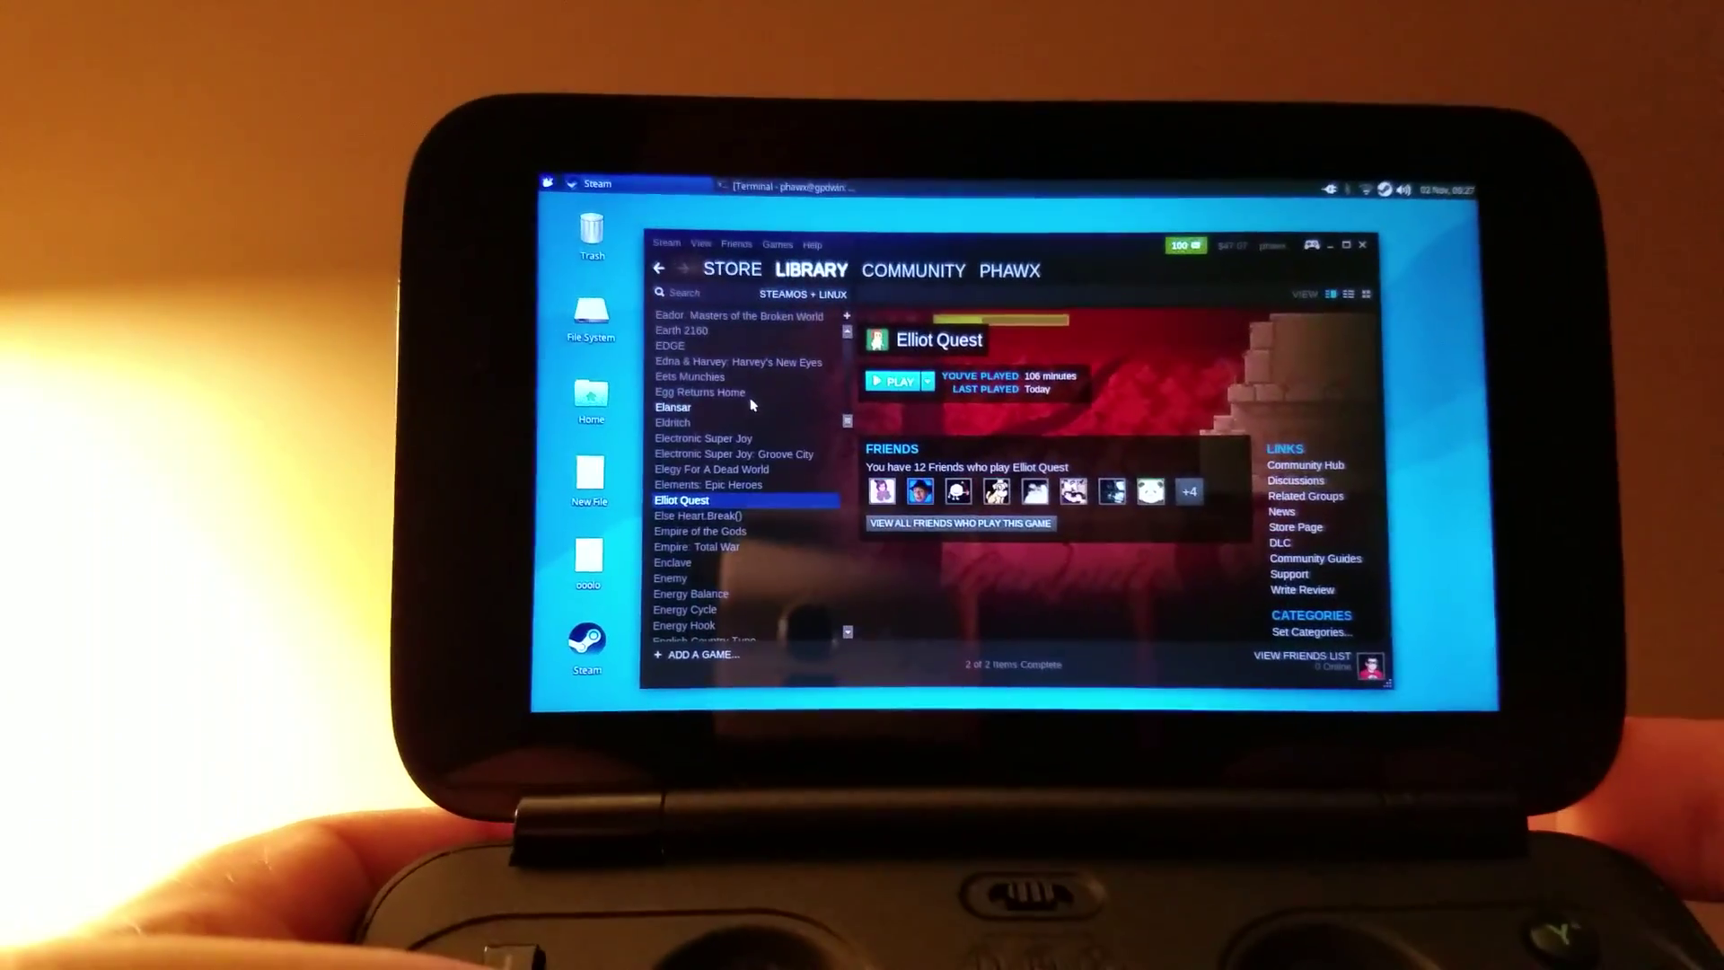
click(897, 381)
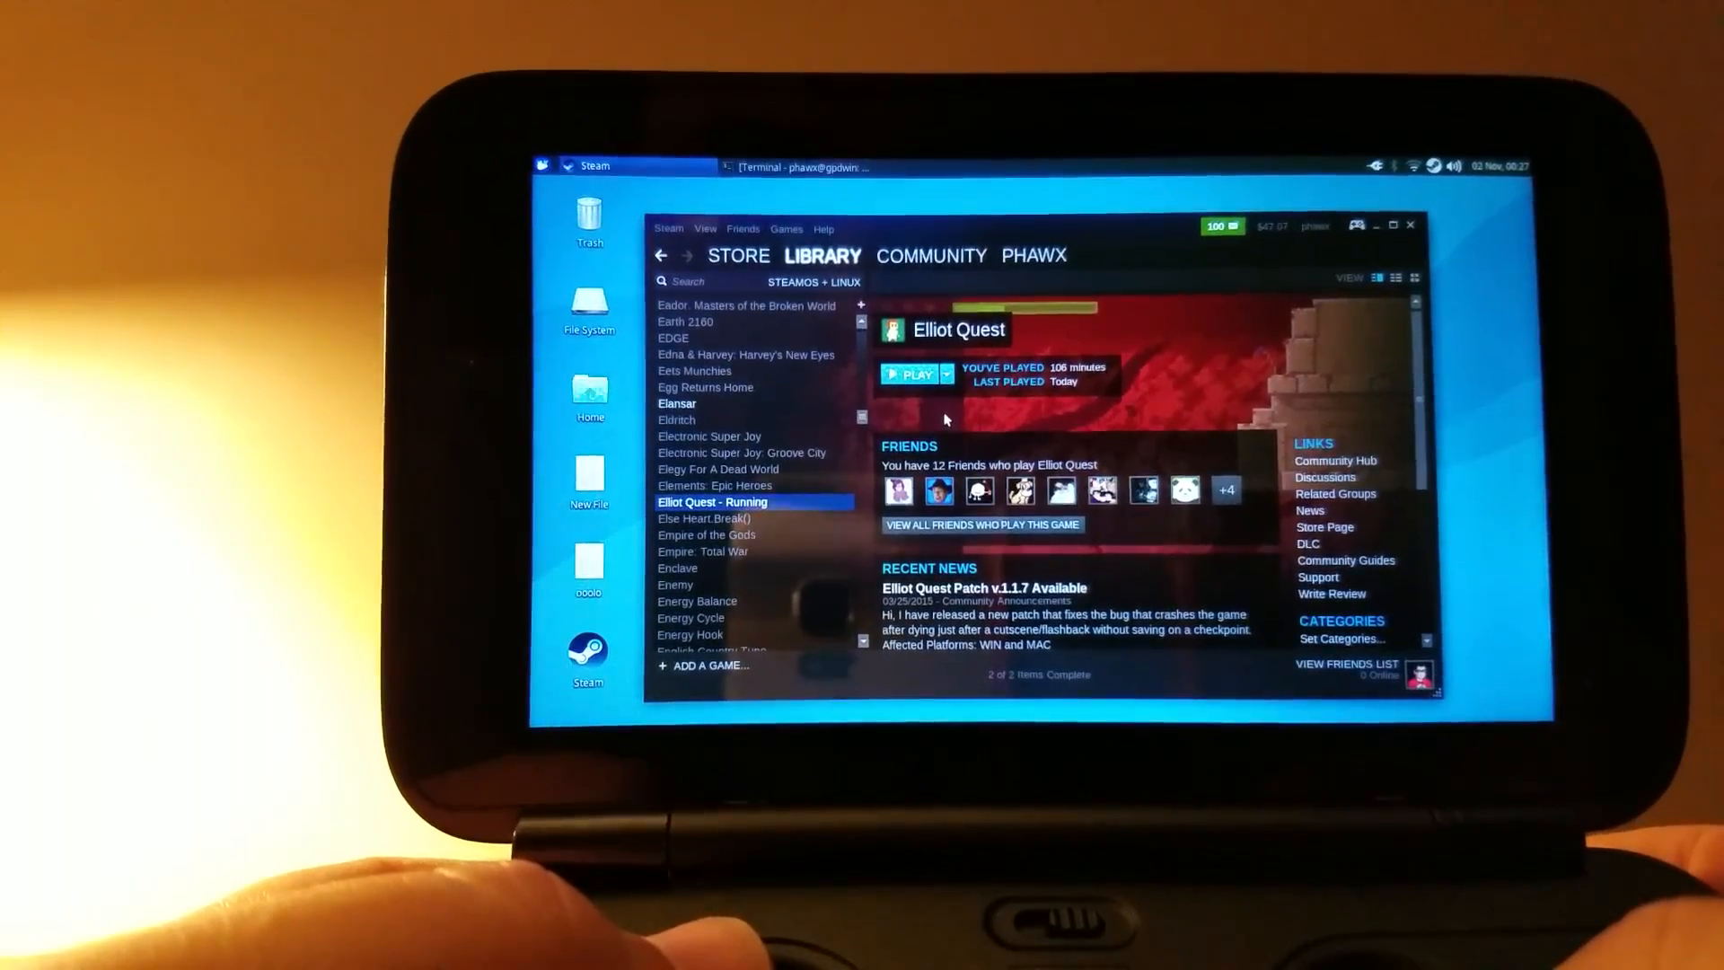
click(909, 373)
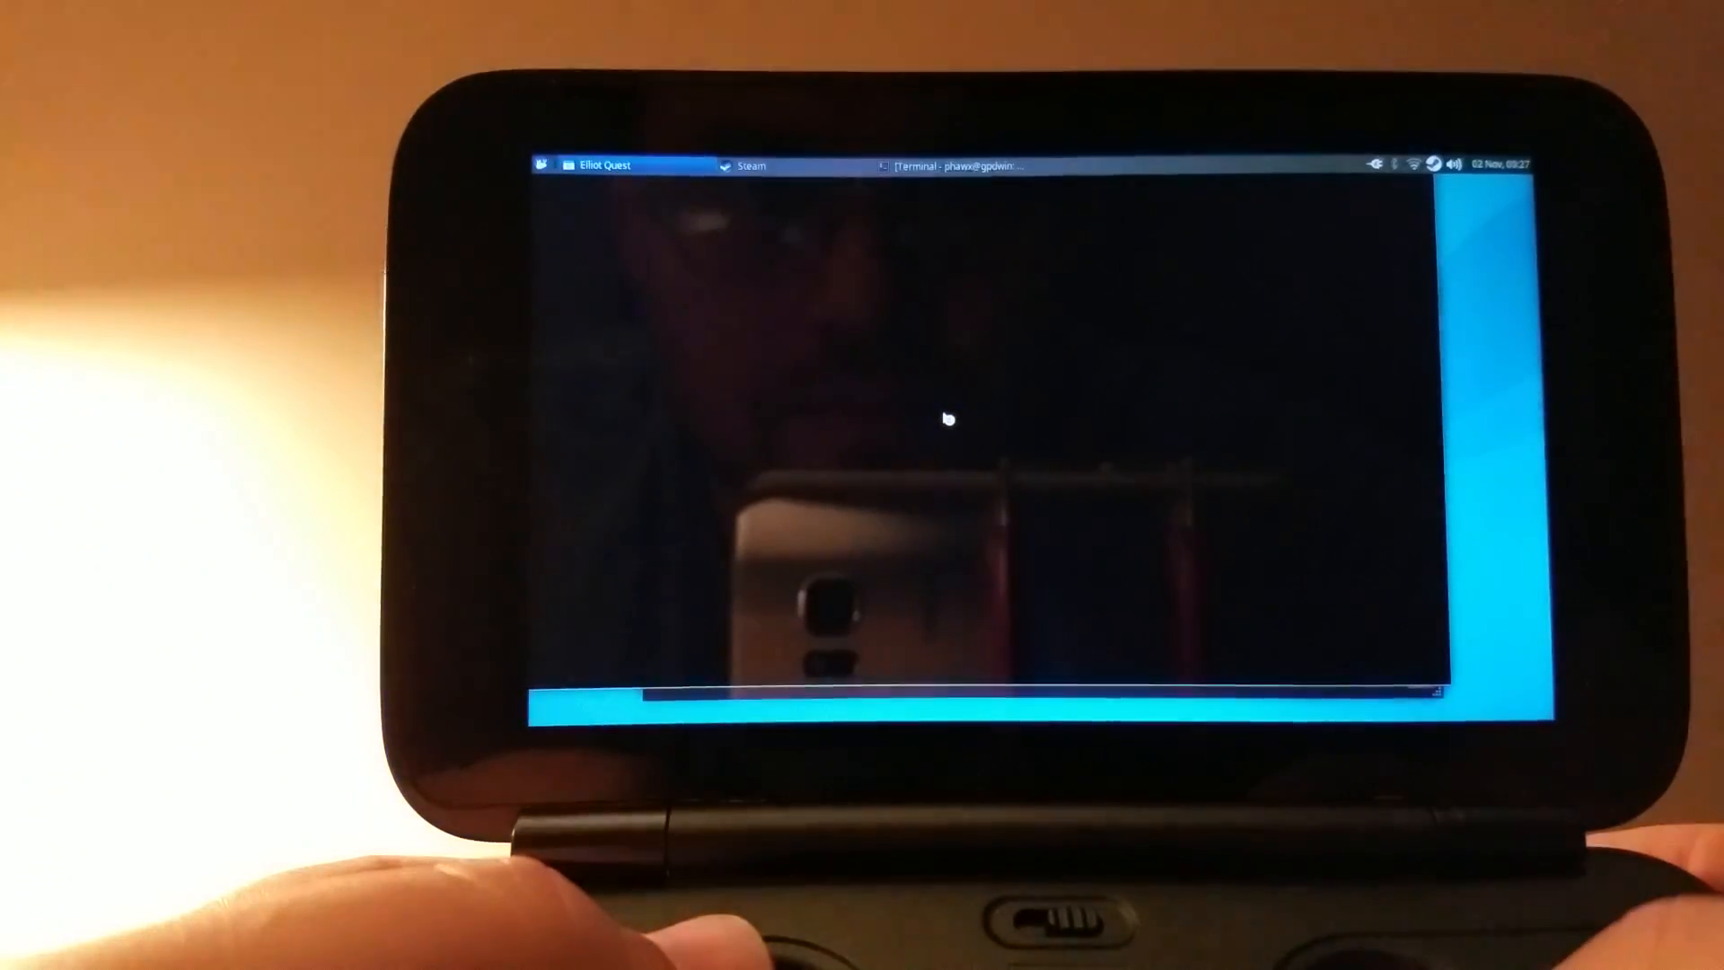